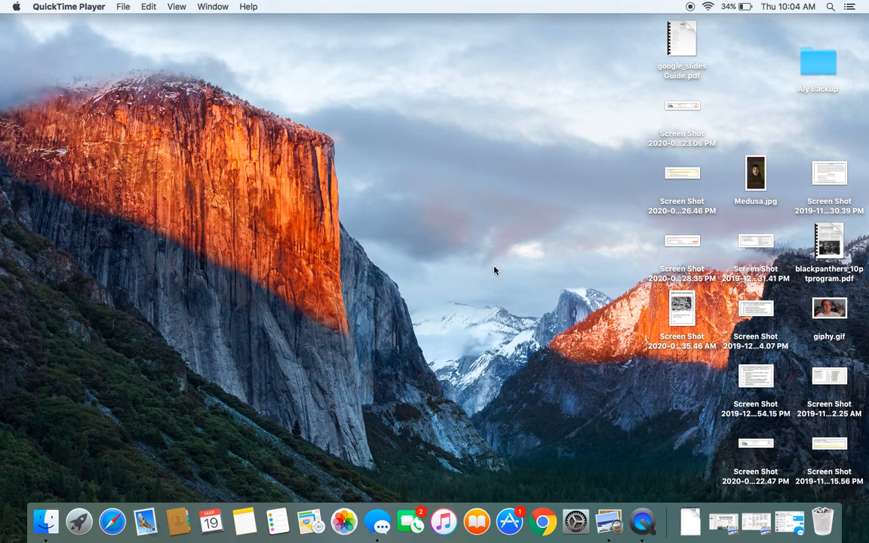
mouse_move(543, 522)
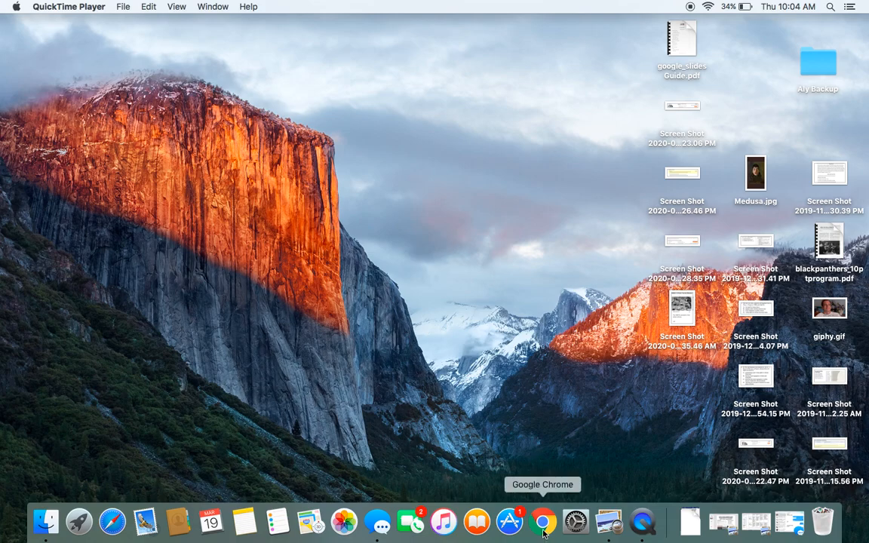
Step: Launch Google Chrome from the Dock to reach the Gmail account chooser
left_click(543, 522)
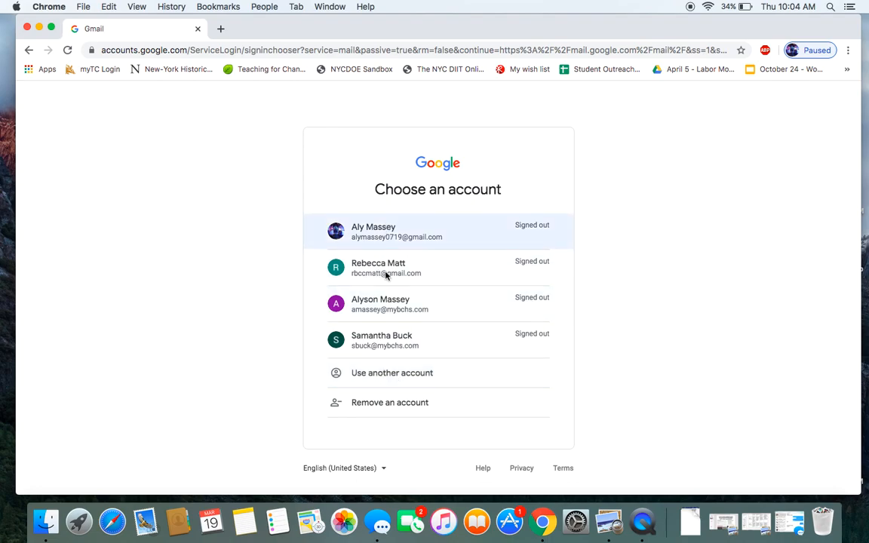
mouse_move(448, 353)
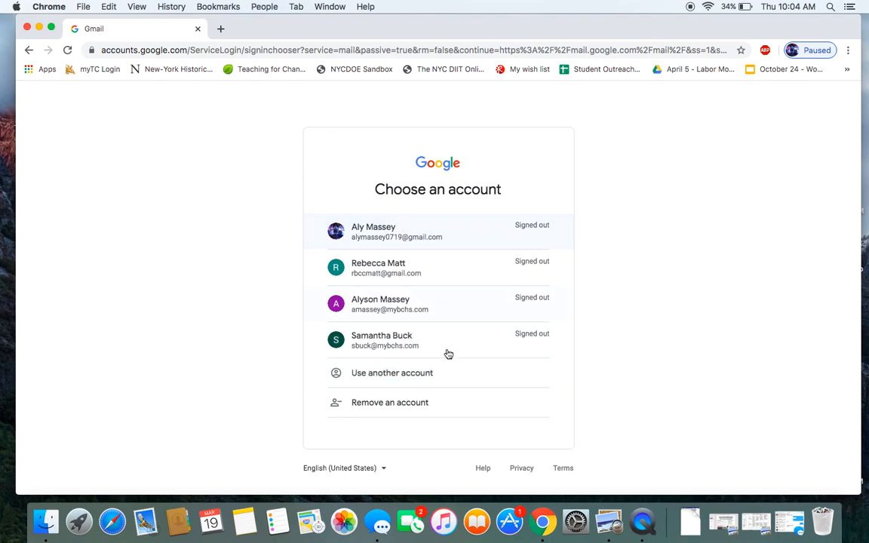
mouse_move(415, 373)
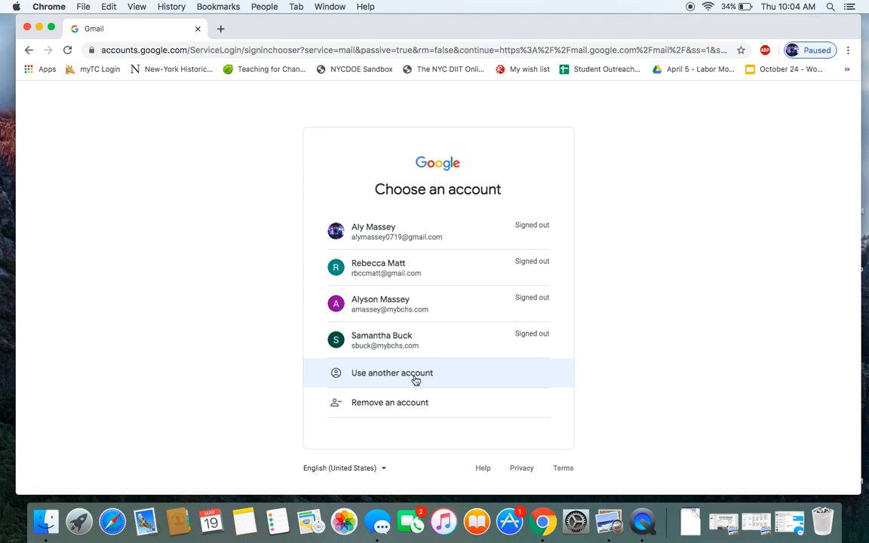
left_click(392, 373)
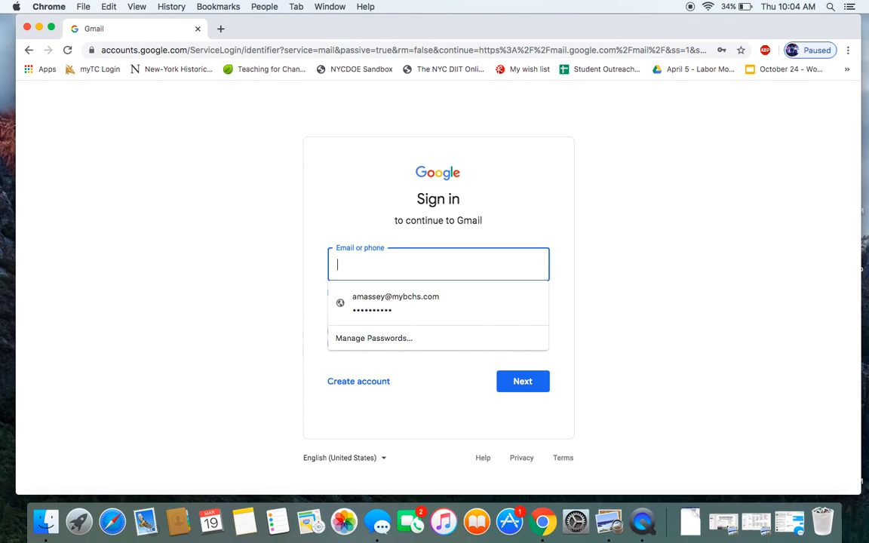
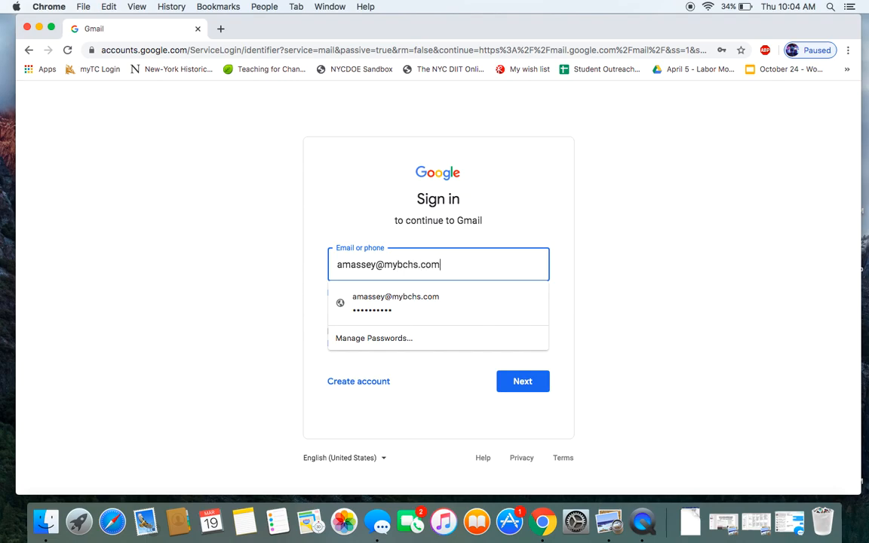
left_click(522, 381)
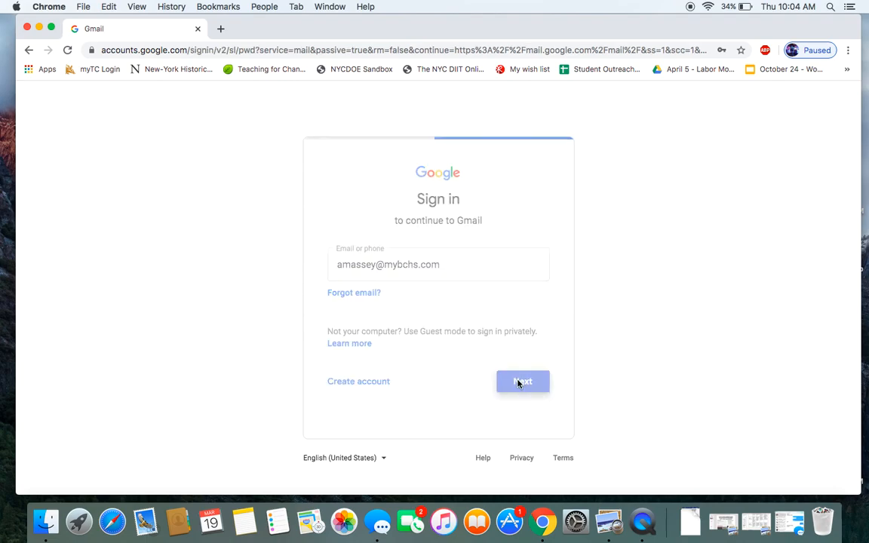
left_click(522, 380)
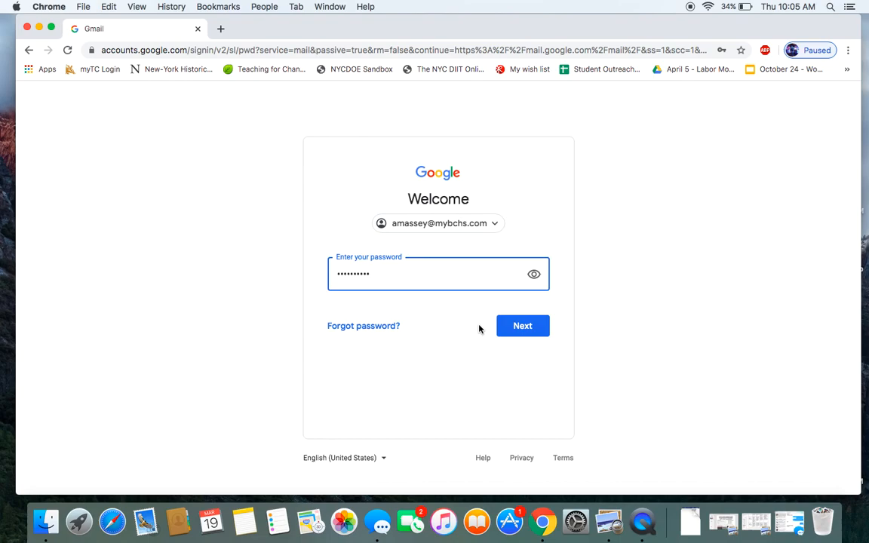
left_click(522, 326)
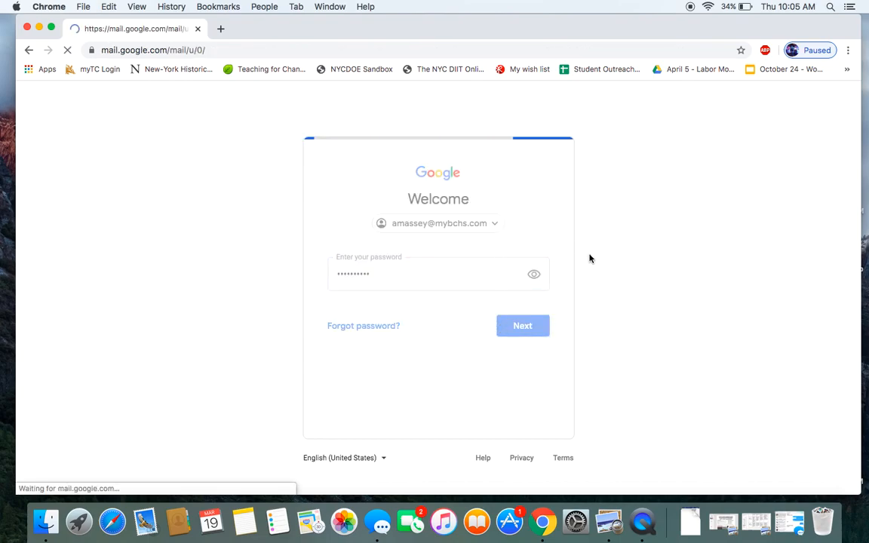
Step: Let the school inbox load and bring up the Google apps launcher
left_click(522, 326)
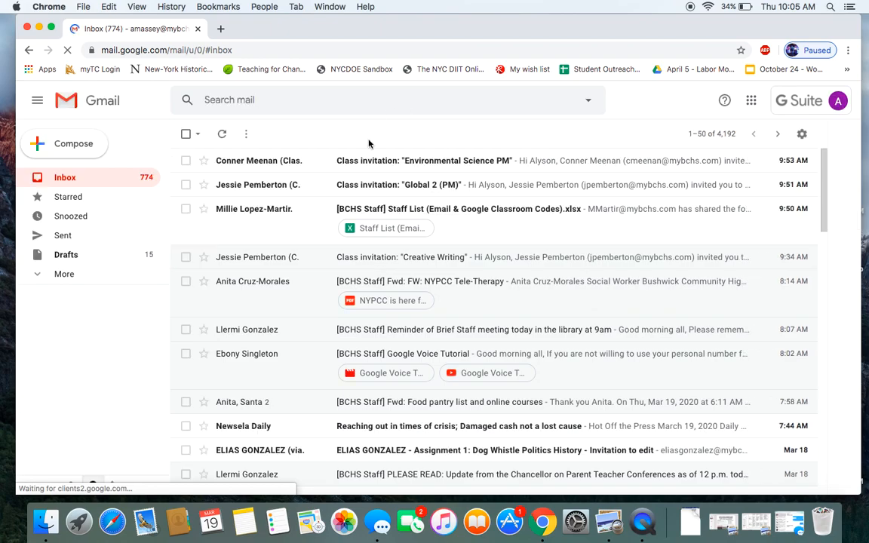
mouse_move(451, 107)
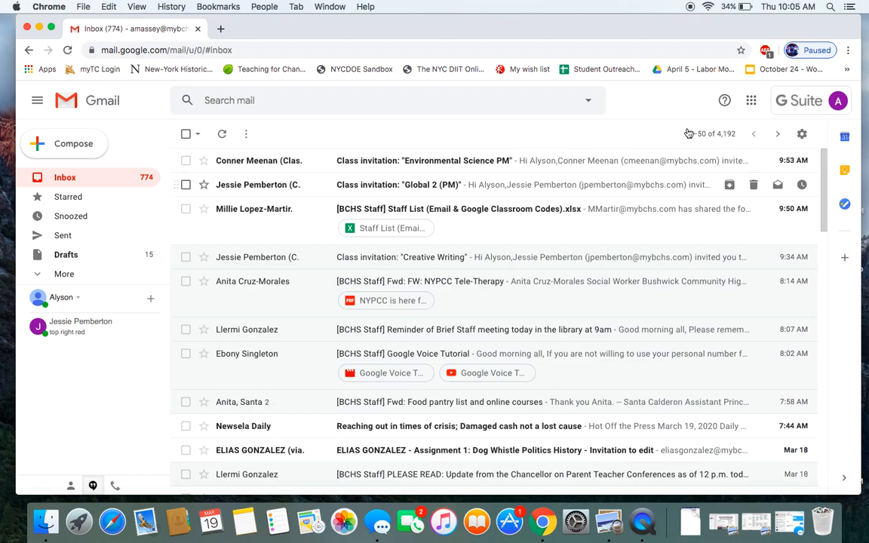
mouse_move(751, 100)
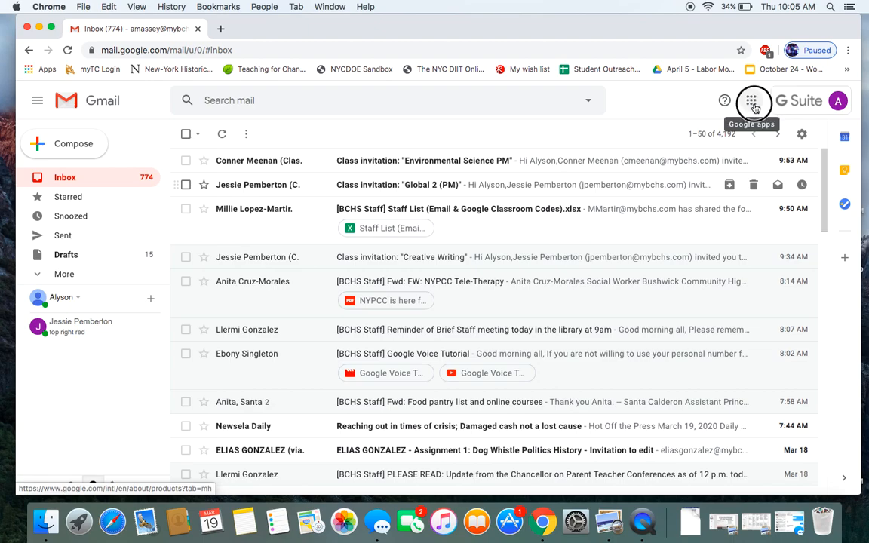
left_click(752, 100)
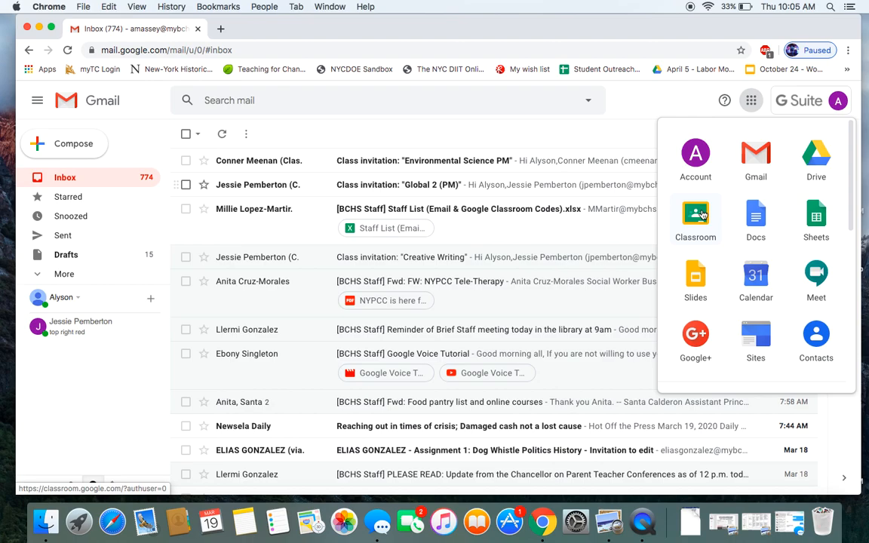
mouse_move(610, 133)
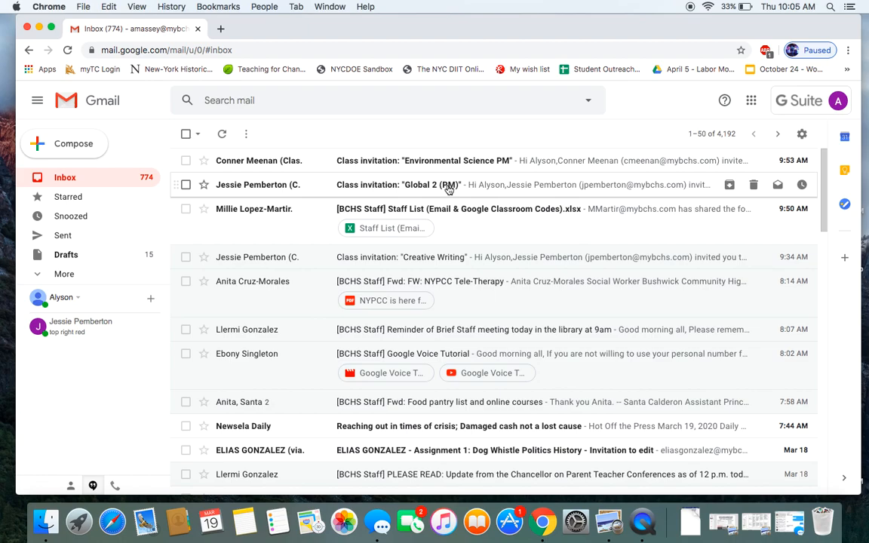
Step: Join the Global 2 (PM) class from its invitation email
left_click(444, 185)
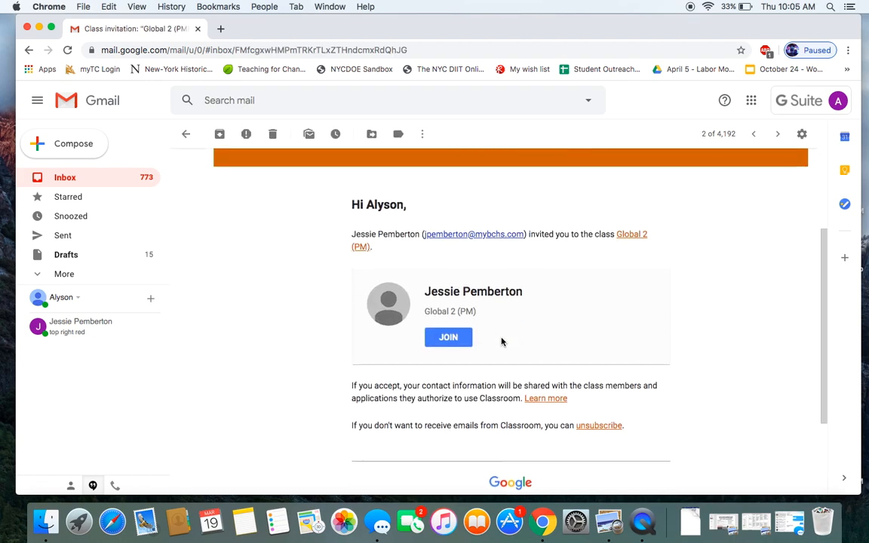
scroll("up", 3)
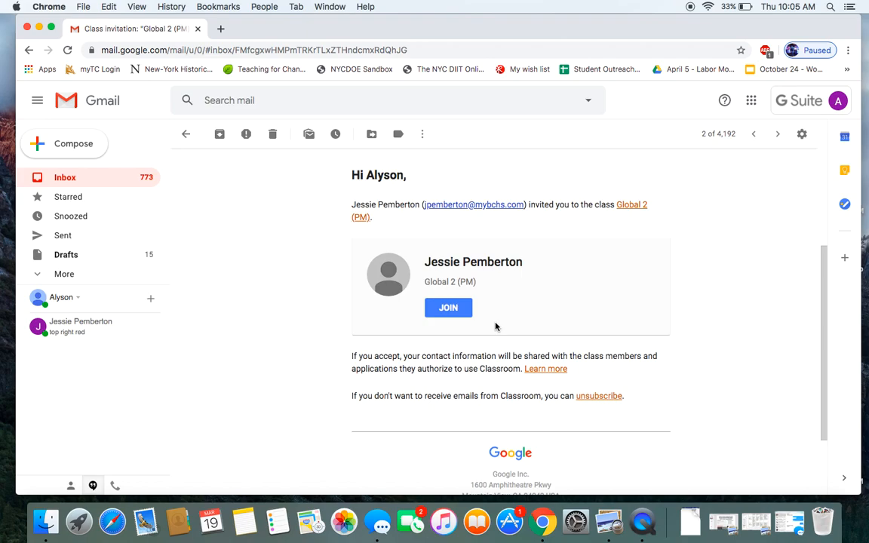
mouse_move(448, 308)
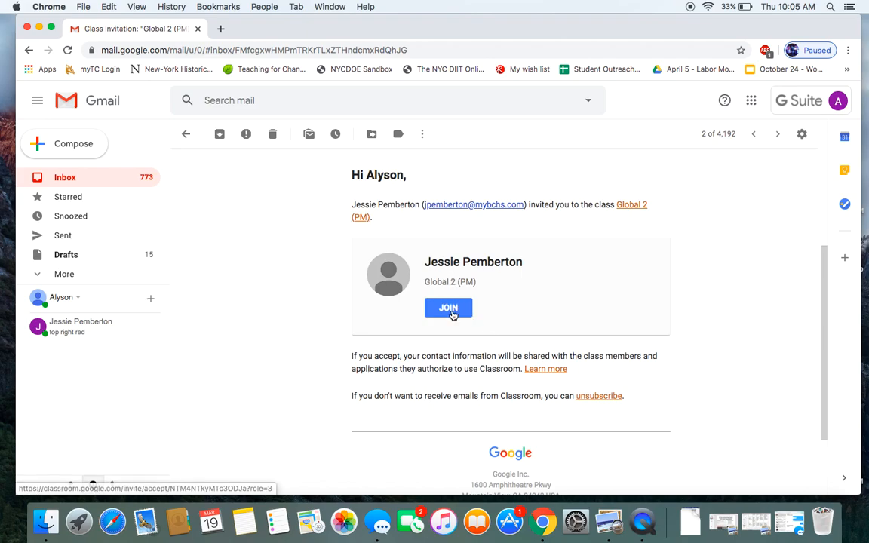
left_click(448, 308)
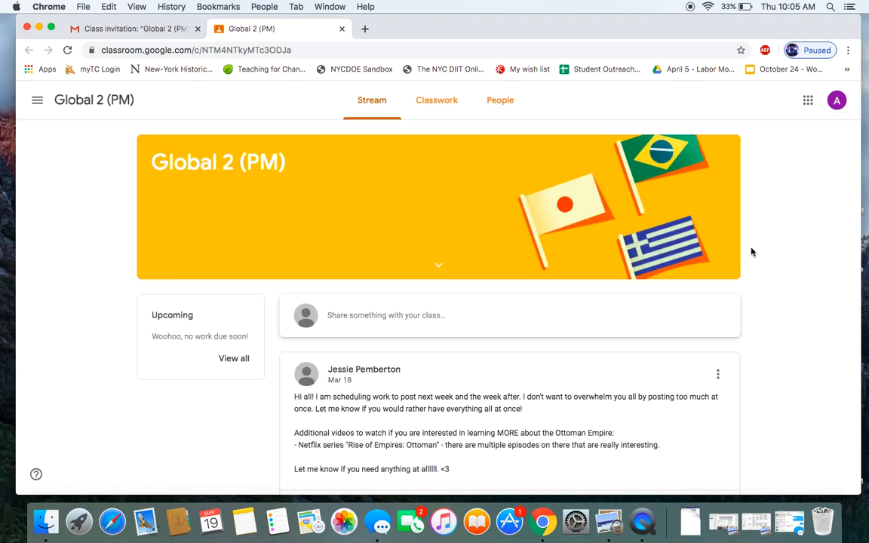
scroll("down", 3)
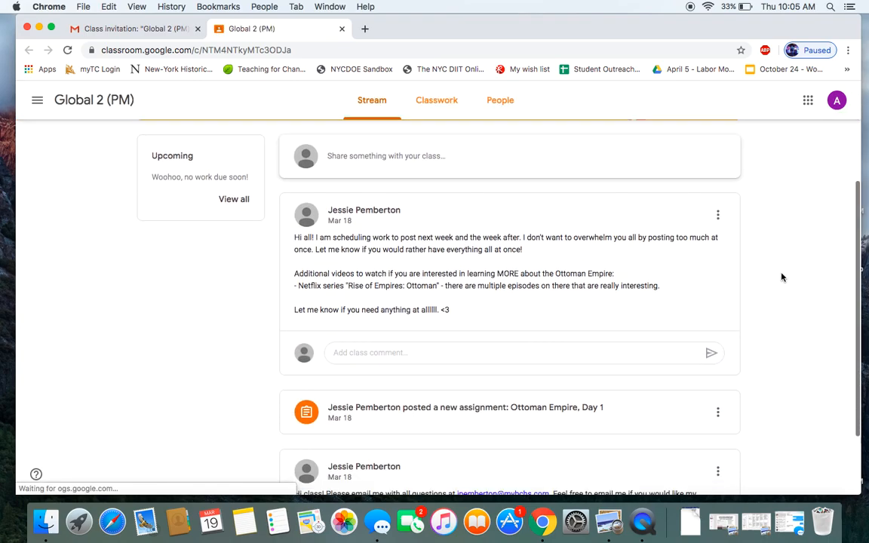
scroll("up", 3)
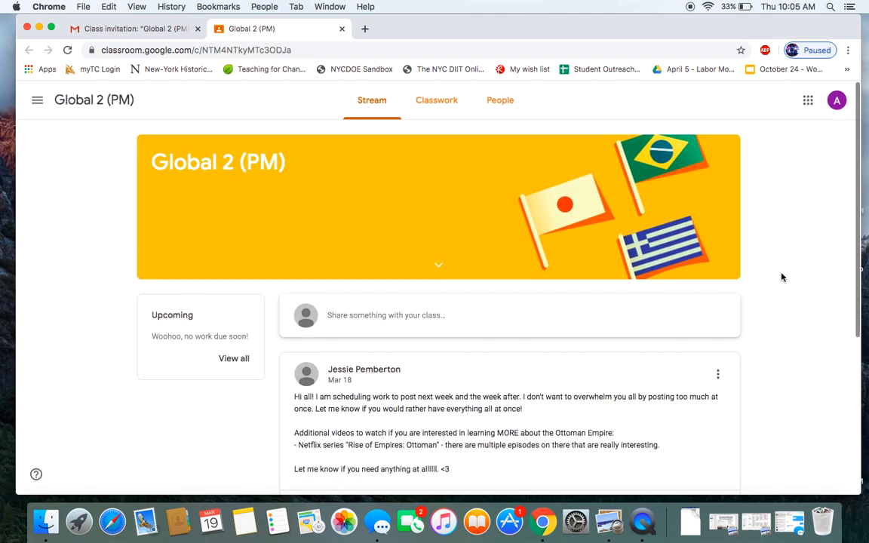
mouse_move(787, 372)
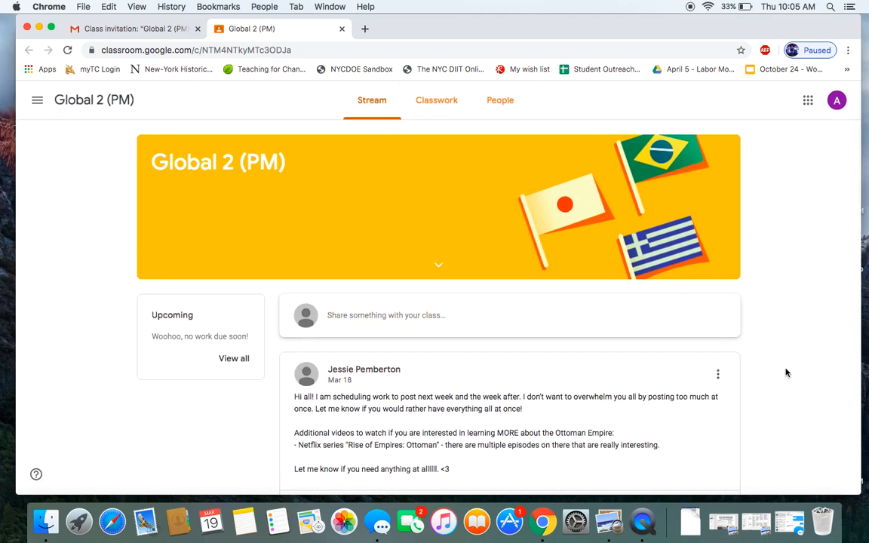
scroll("down", 3)
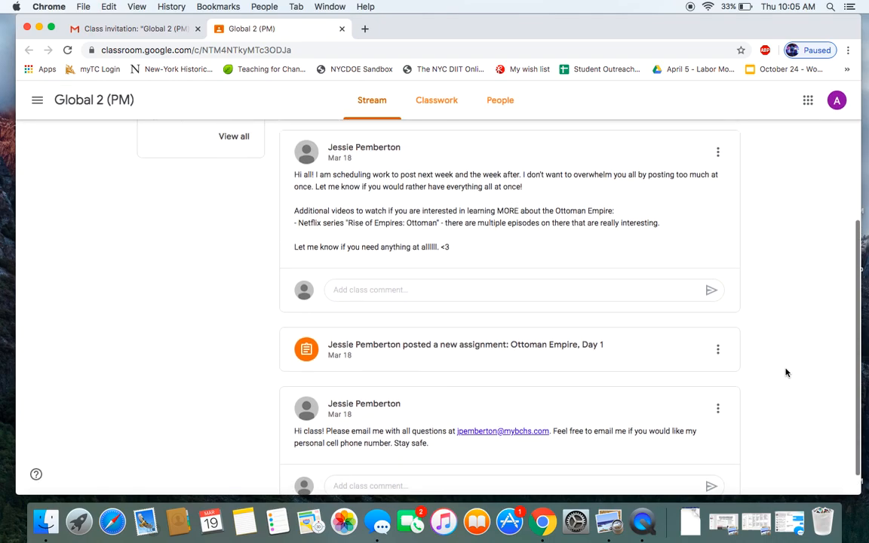
scroll("up", 3)
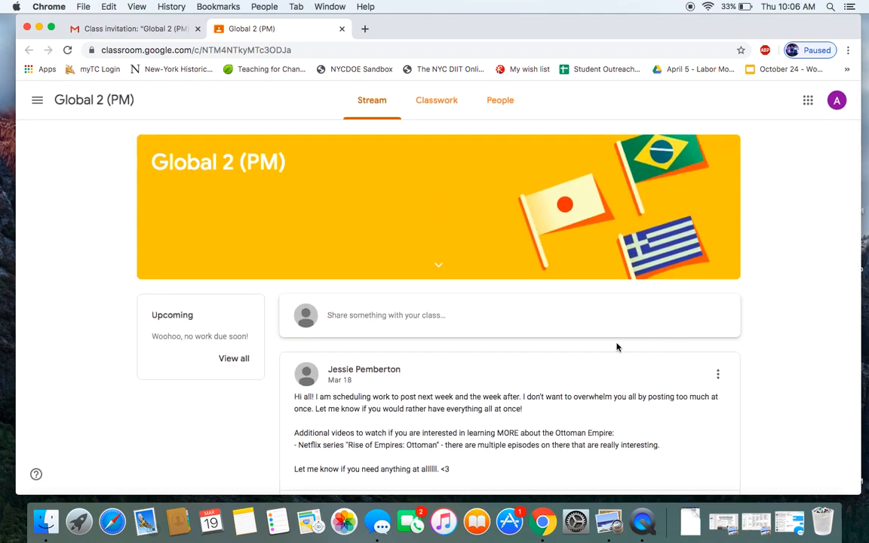
mouse_move(436, 100)
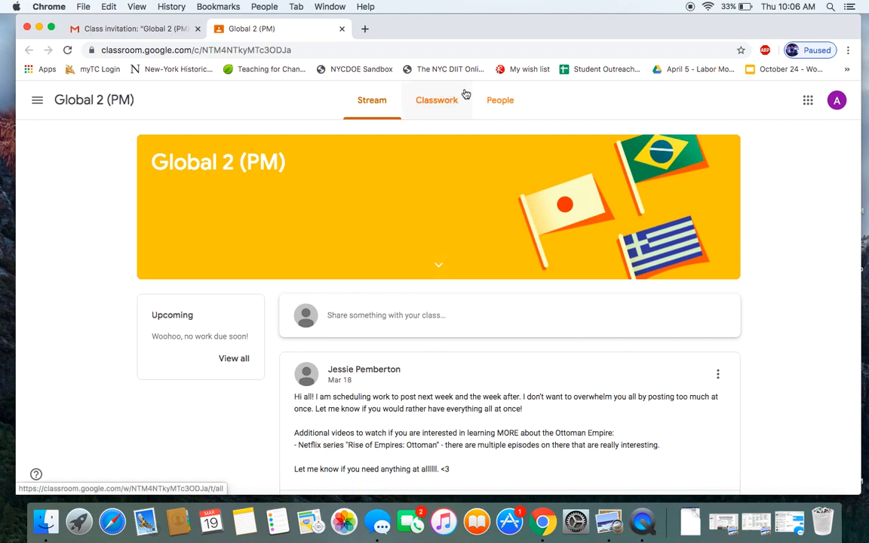
Step: From Classwork, expand Ottoman Empire, Day 1 and open its Google Docs worksheet
left_click(436, 100)
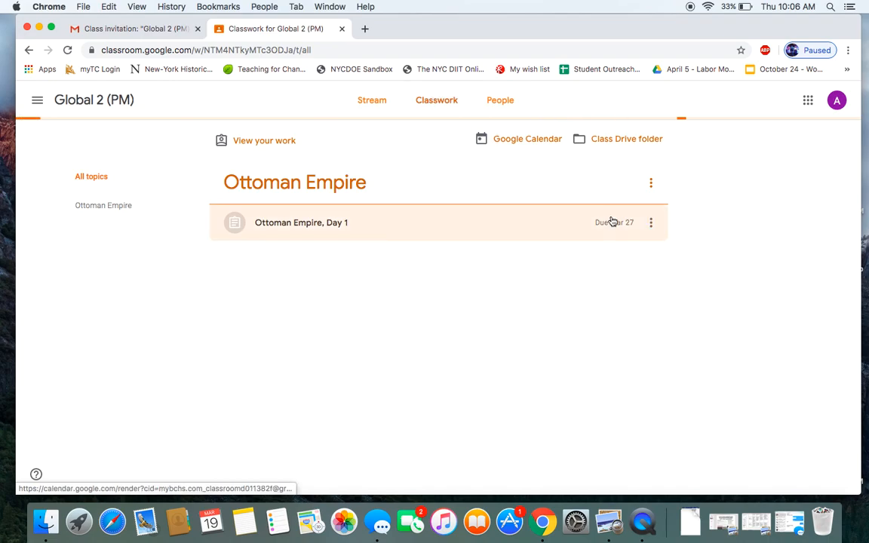
mouse_move(723, 282)
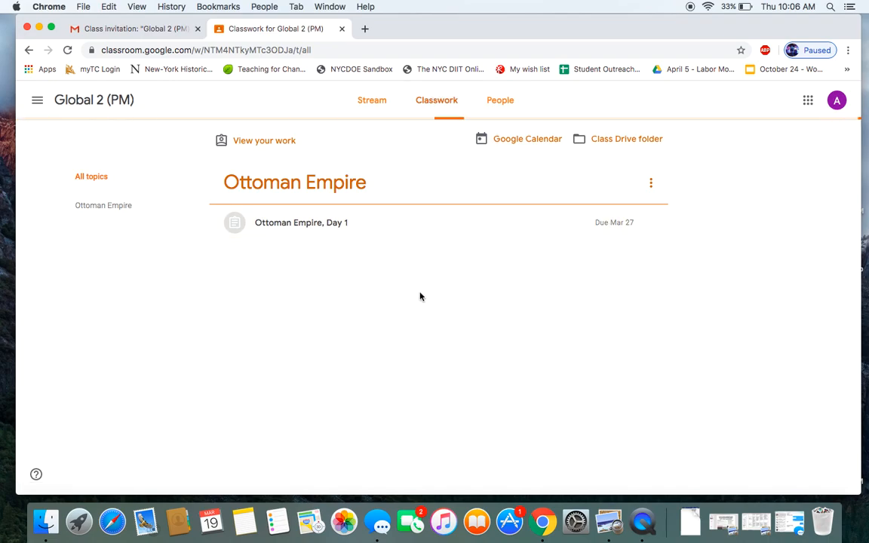
mouse_move(523, 224)
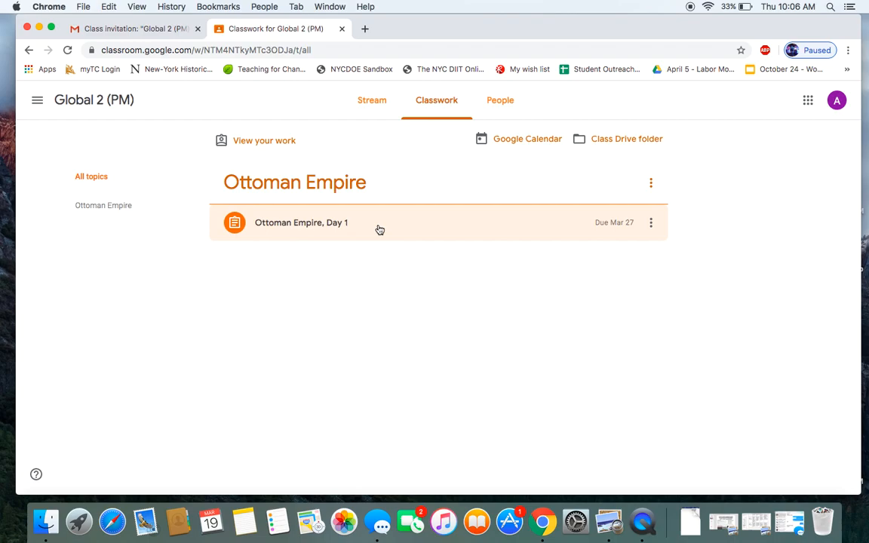
left_click(301, 223)
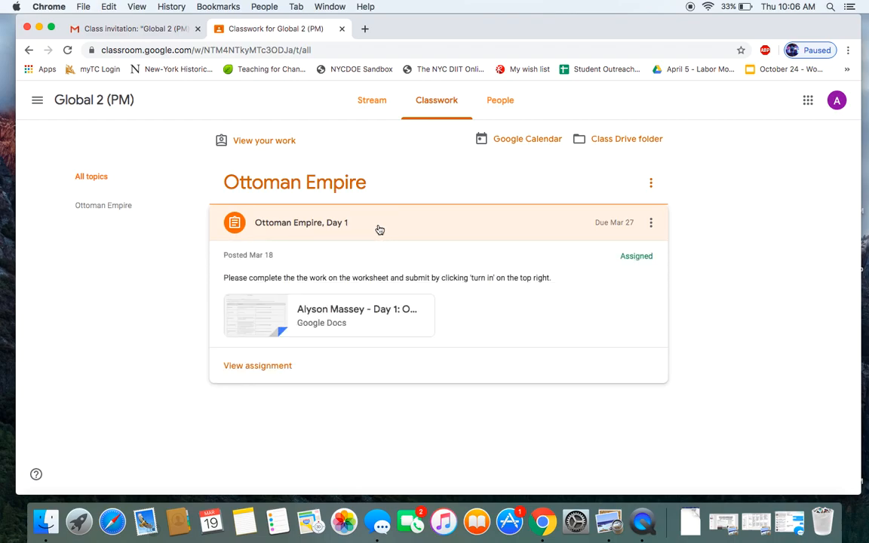
mouse_move(398, 301)
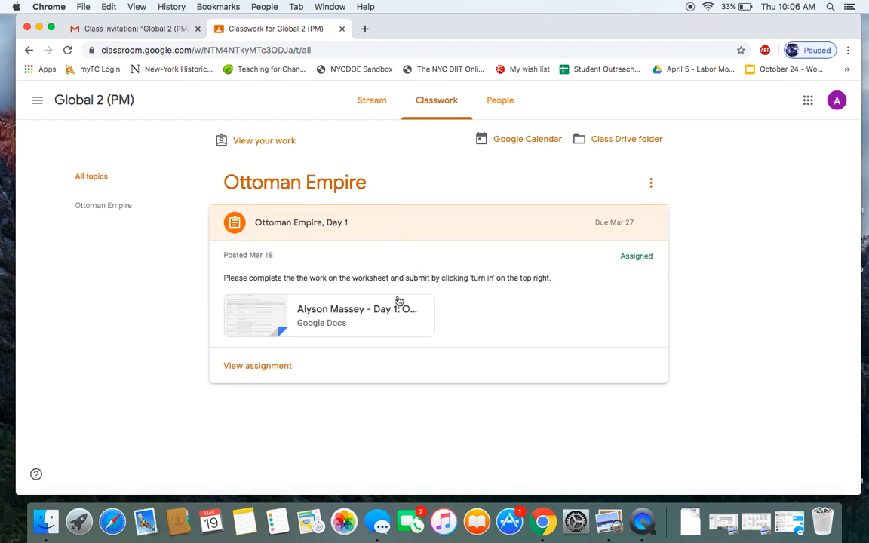
mouse_move(225, 287)
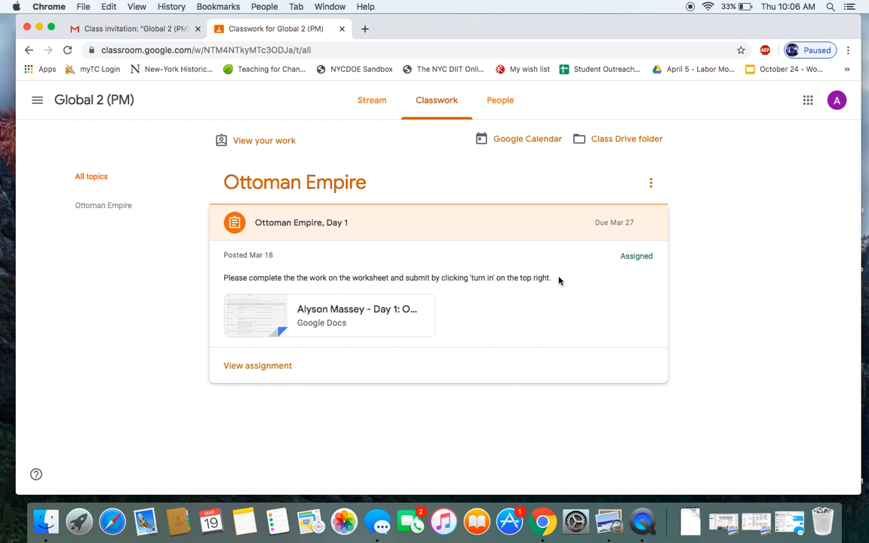
mouse_move(427, 300)
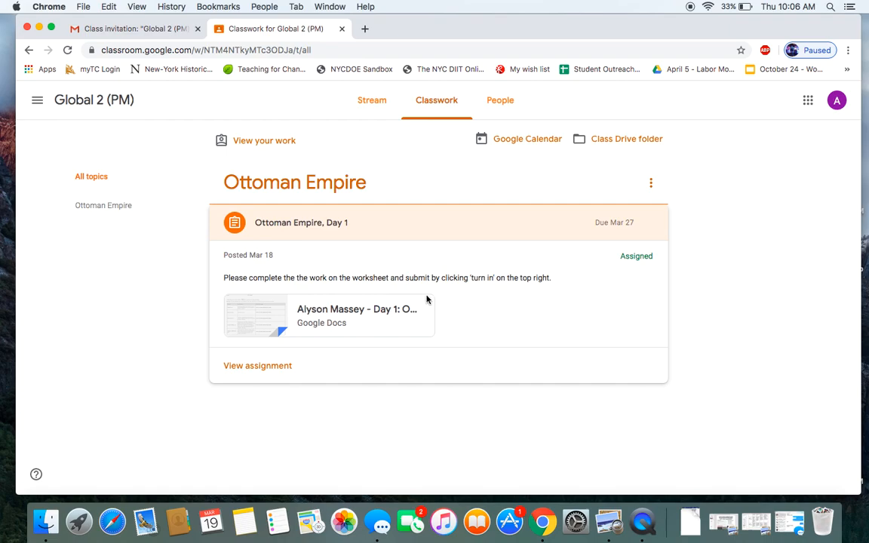
mouse_move(357, 310)
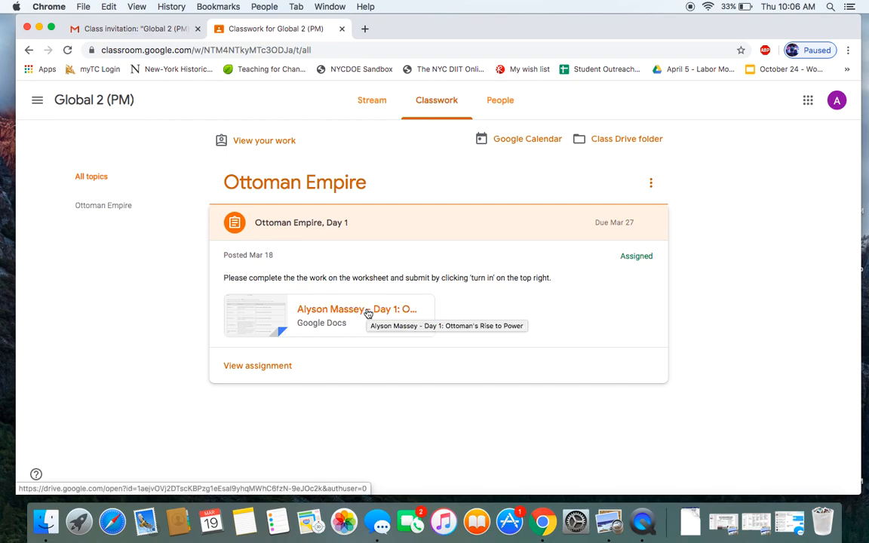
left_click(355, 309)
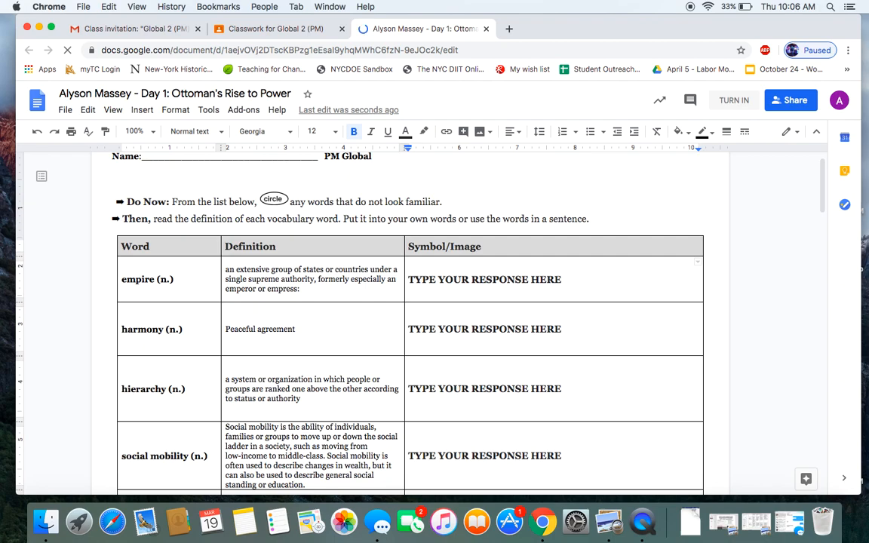
Step: Answer the empire vocabulary row with 'Blah blah blah there's my answer'
type("Blah blah blah")
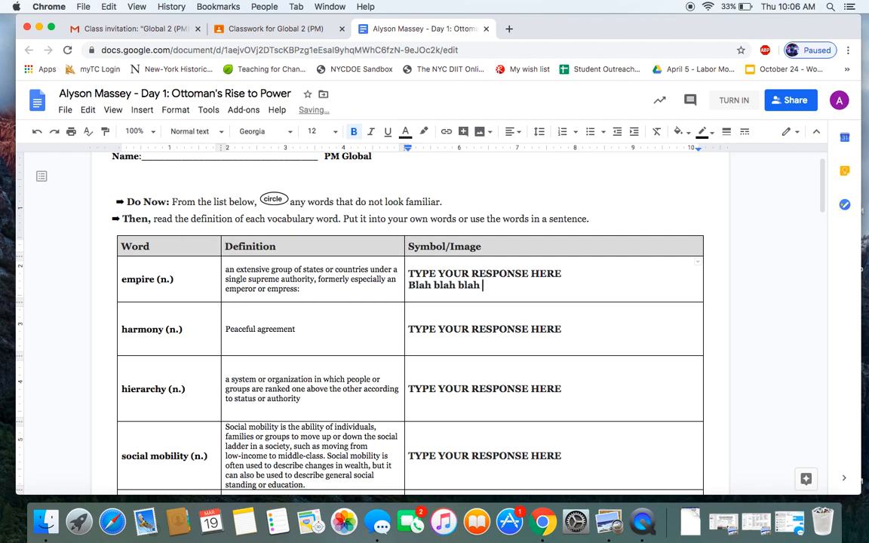
type("there's my answer")
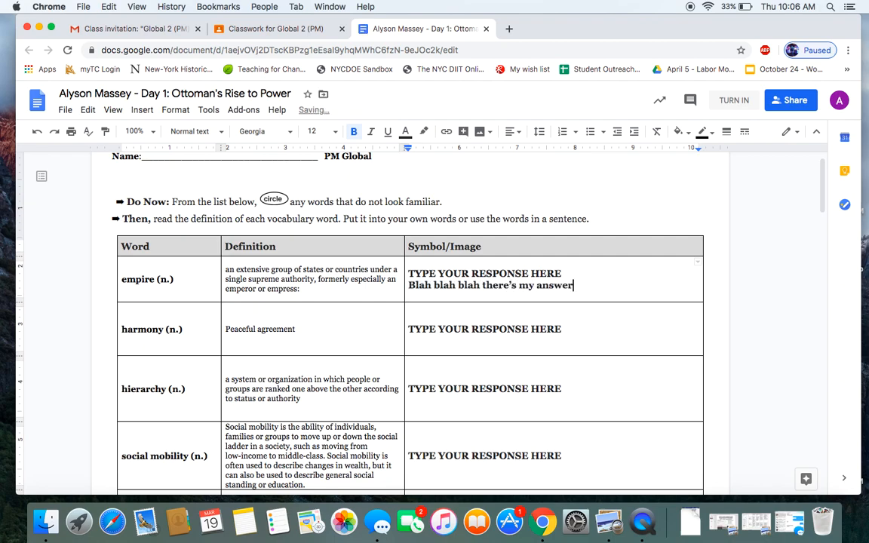
Step: Answer map task 1 with 'Here is my other answer, please give' and review the worksheet
scroll("down", 3)
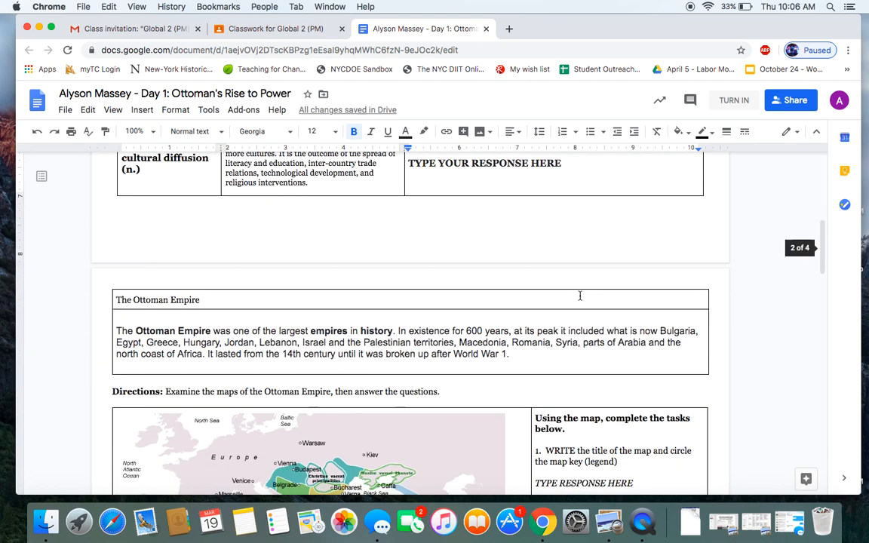
scroll("down", 3)
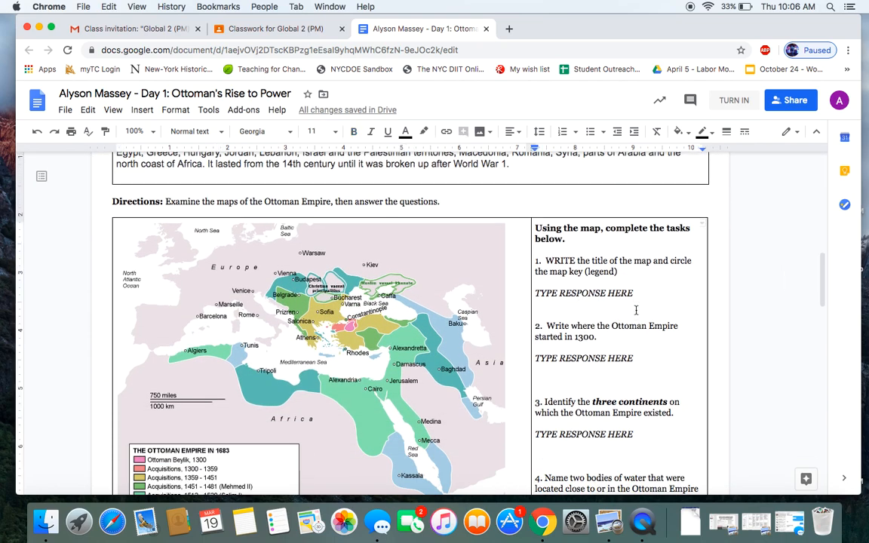
type("Here is my other")
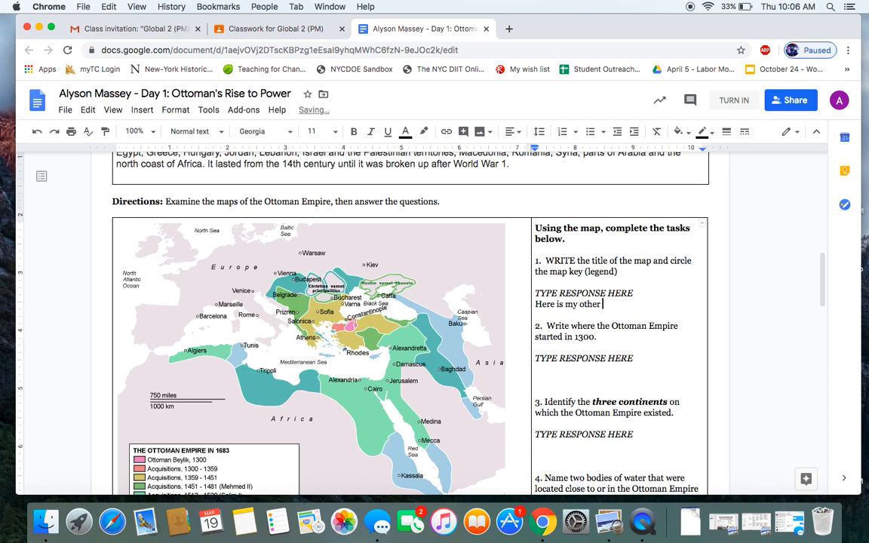
type("answer, please give me a good grade!")
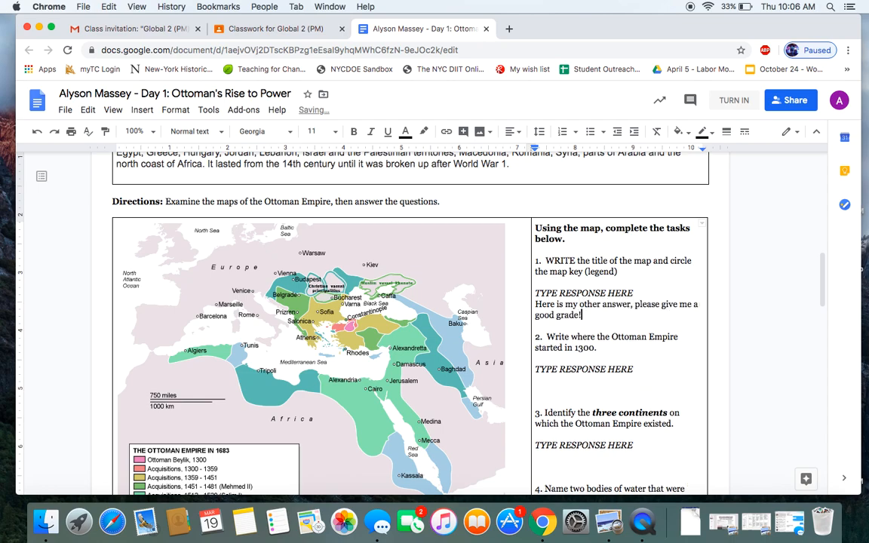
scroll("down", 3)
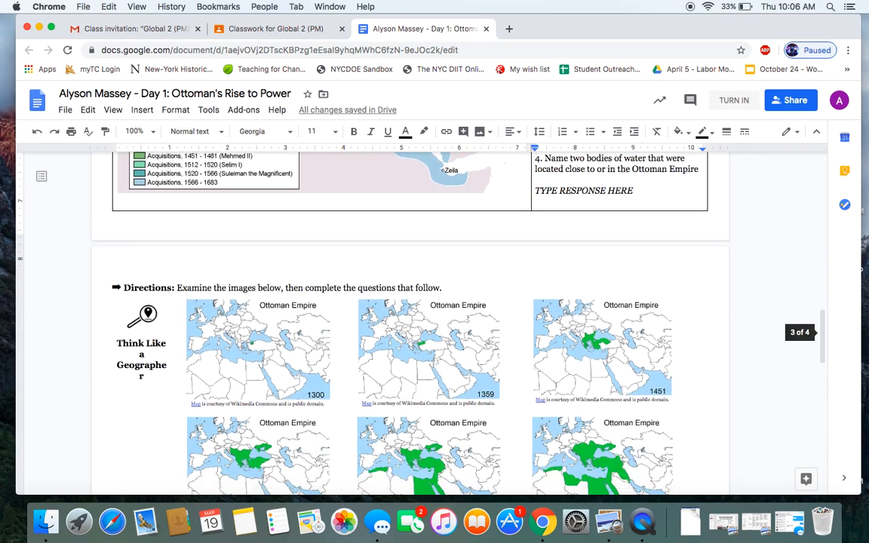
scroll("down", 3)
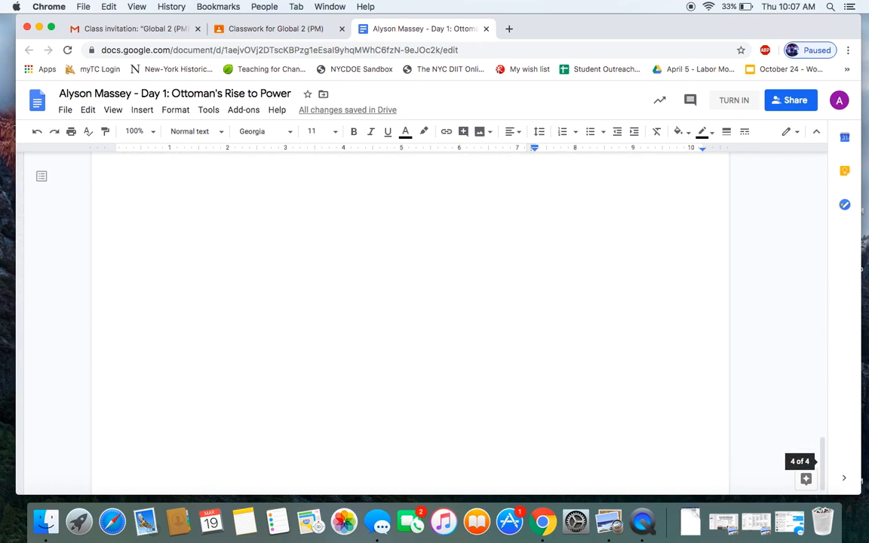
scroll("up", 3)
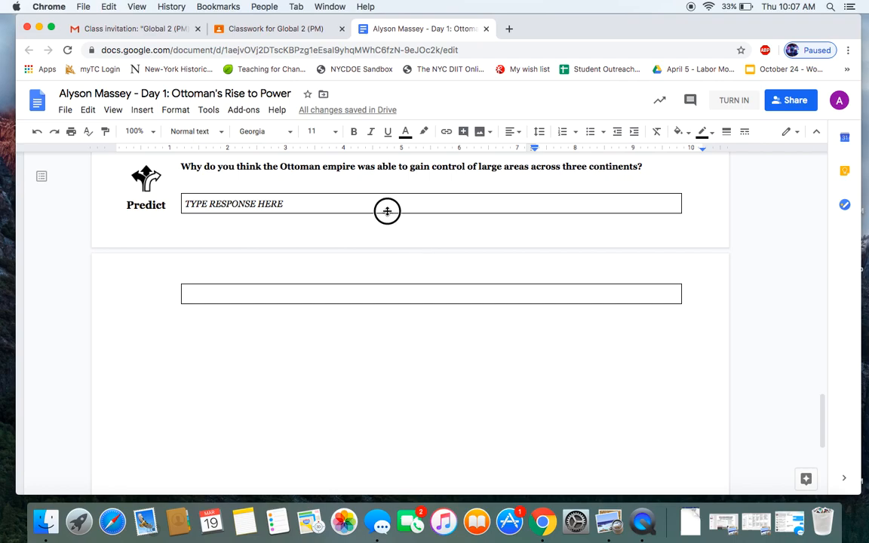
scroll("down", 3)
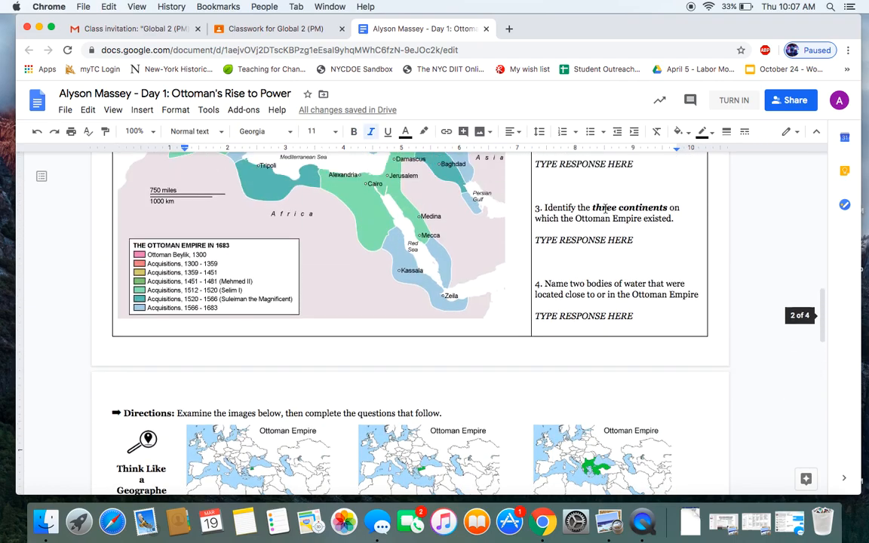
scroll("up", 3)
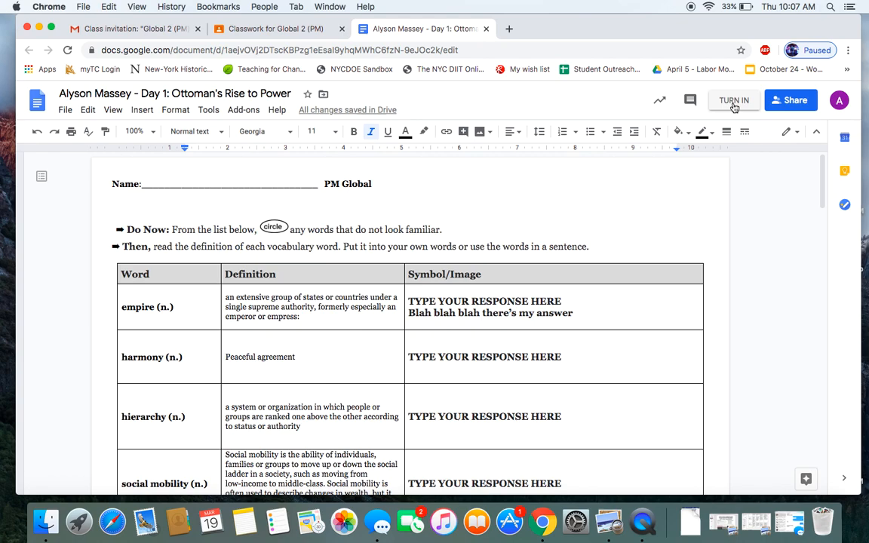
Step: Turn in the worksheet and confirm so Ottoman Empire, Day 1 is marked turned in
left_click(734, 100)
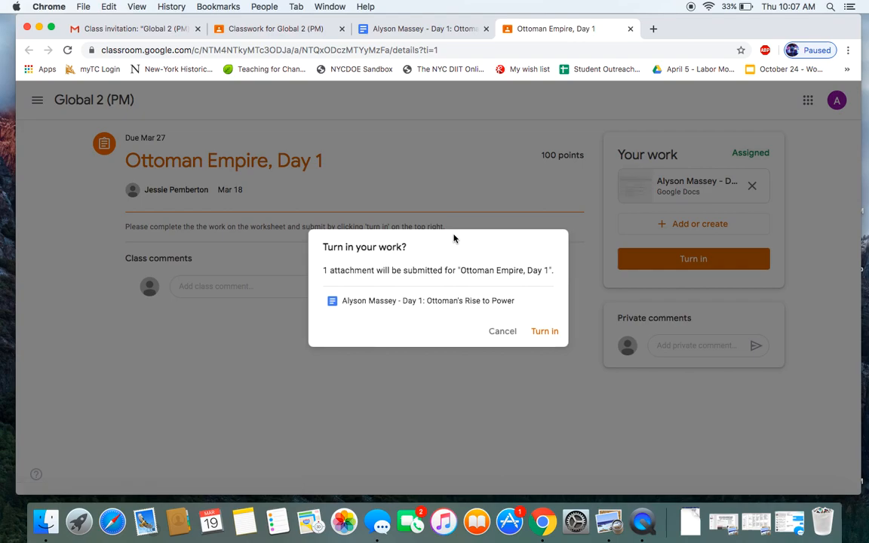
left_click(545, 332)
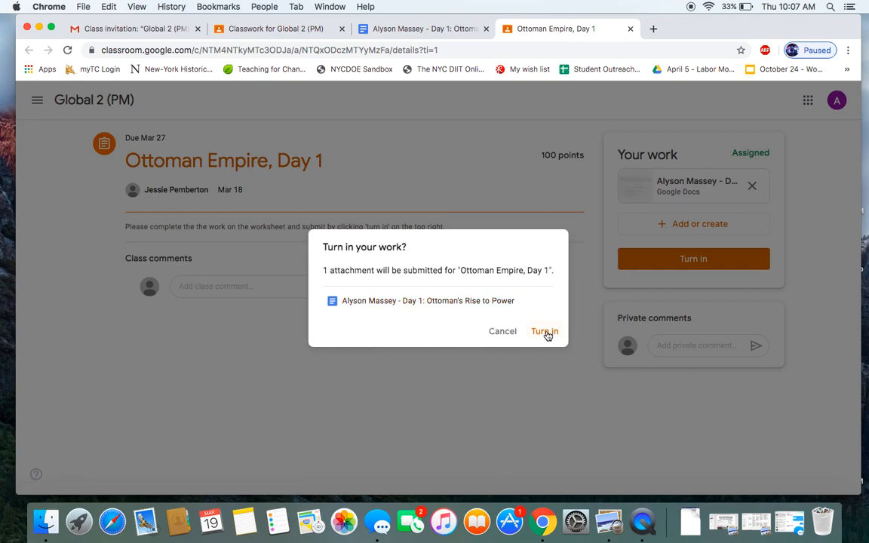
left_click(544, 332)
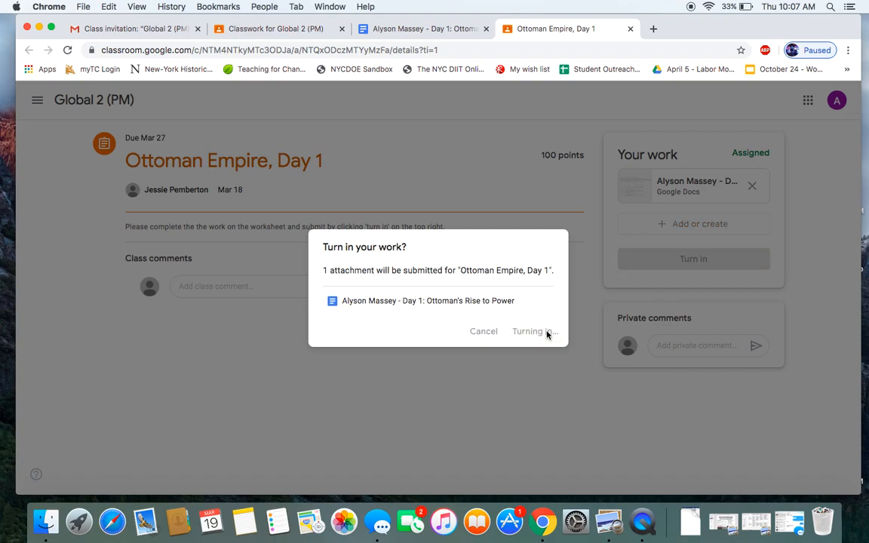
left_click(528, 332)
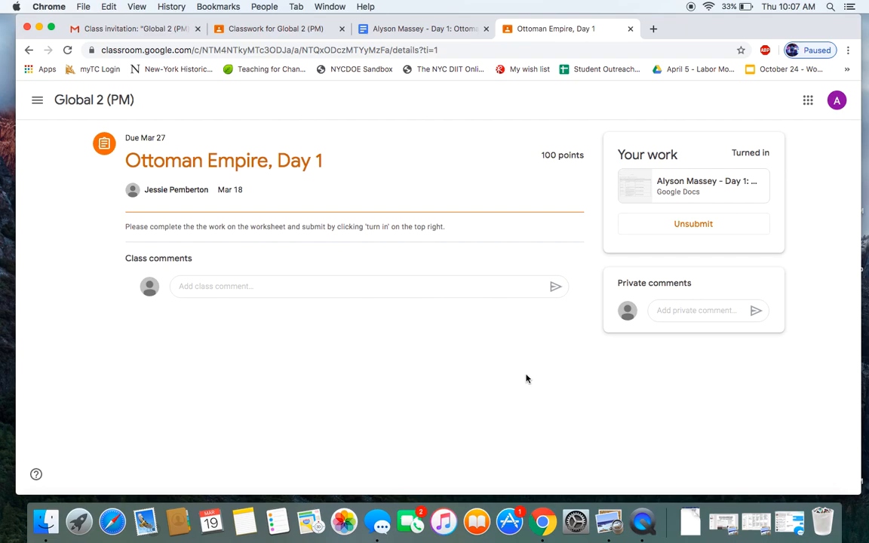
mouse_move(492, 177)
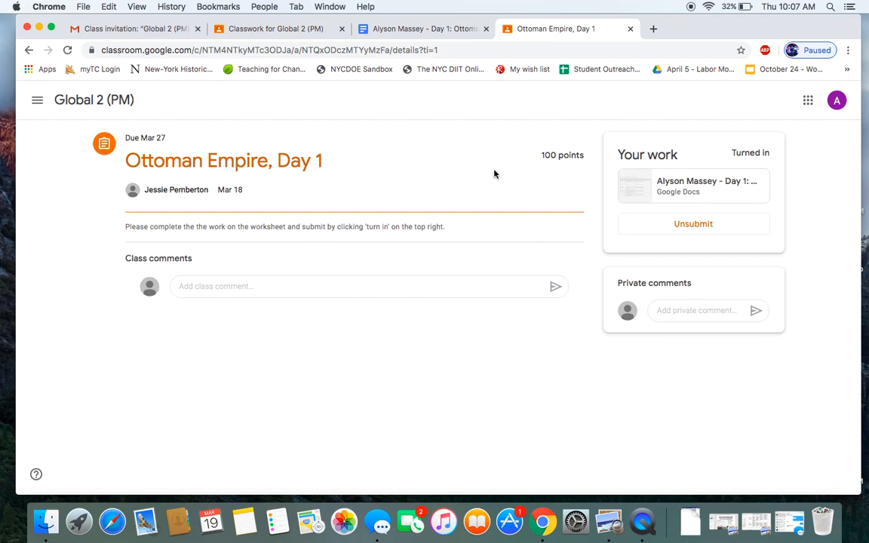
mouse_move(692, 224)
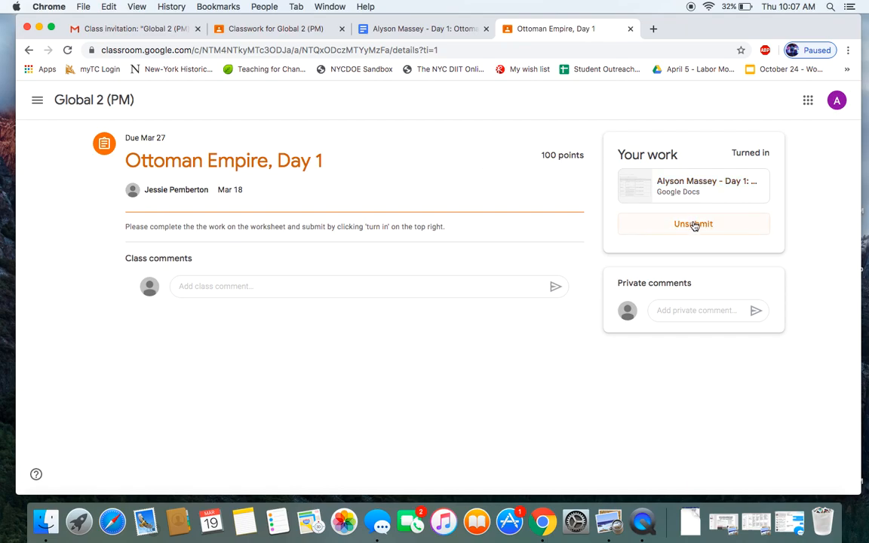
mouse_move(460, 256)
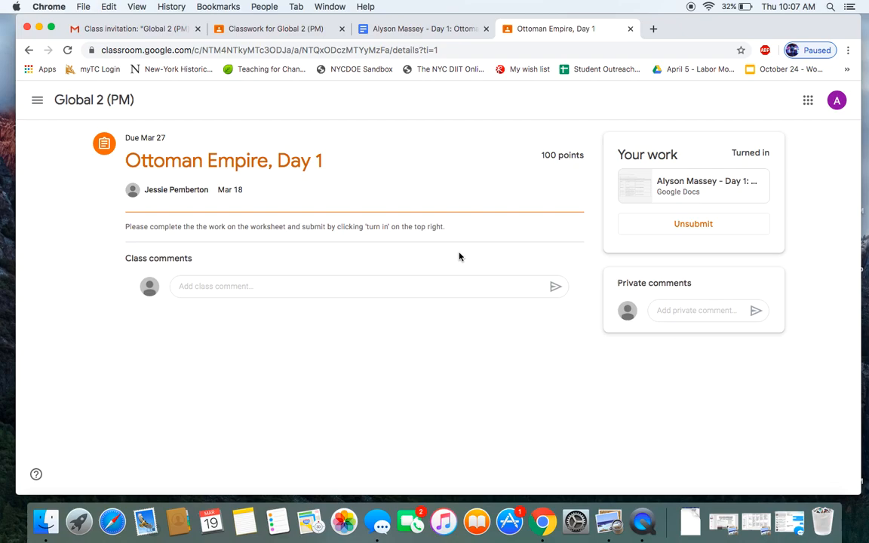
mouse_move(597, 284)
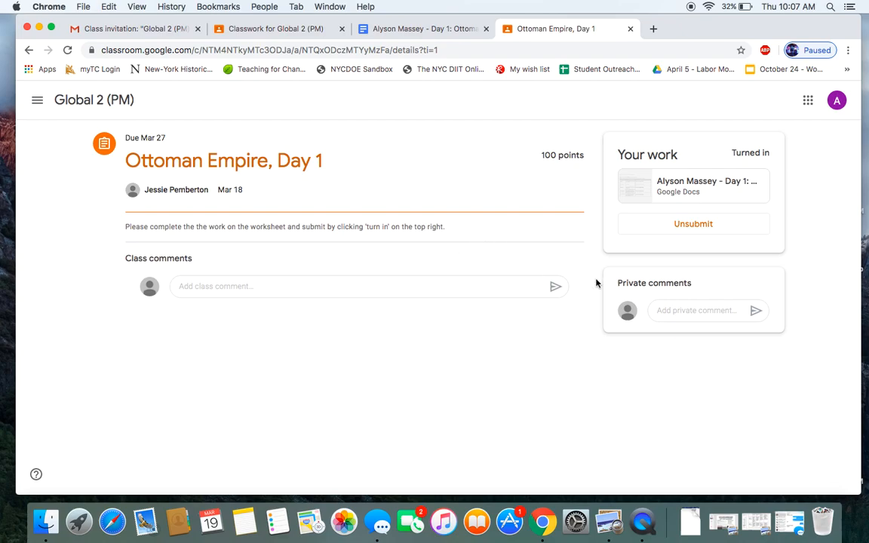
Step: Send the teacher the private comment 'Hey I need help with part 2...'
left_click(694, 311)
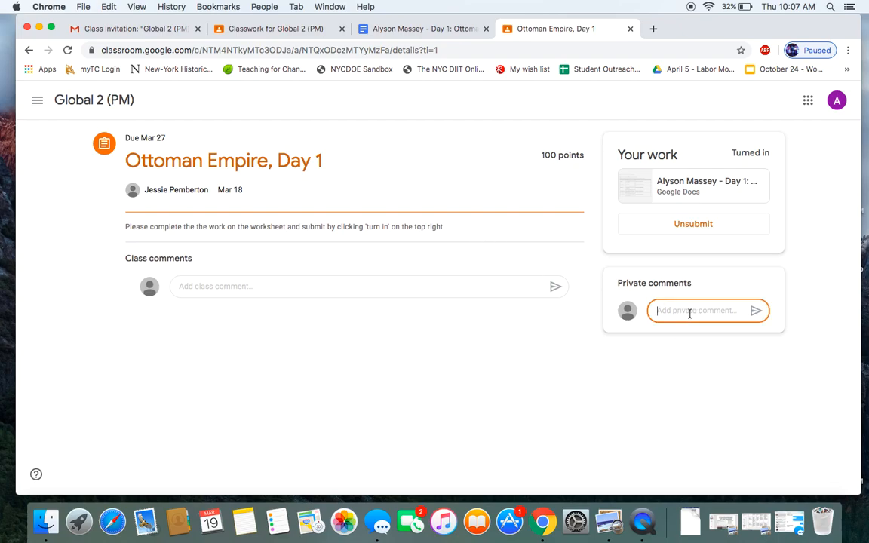
type("Hey I ne")
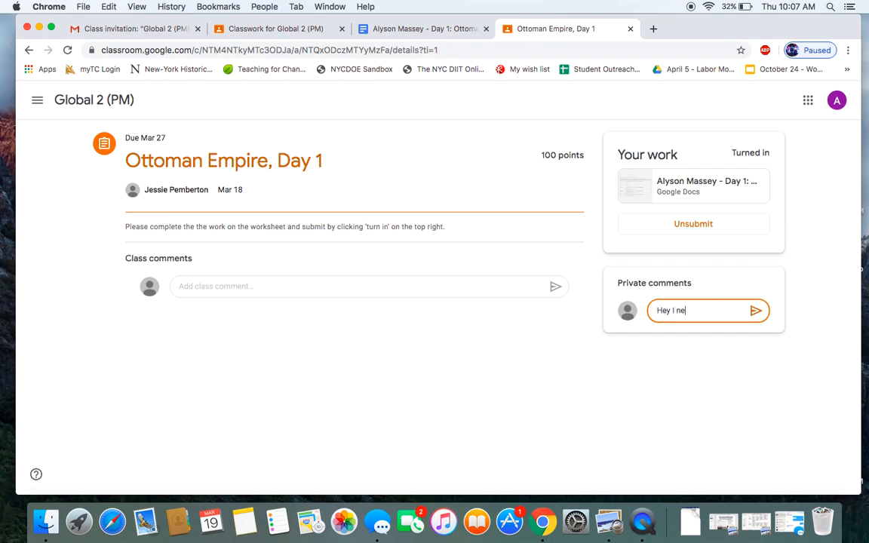
type("ed help with part")
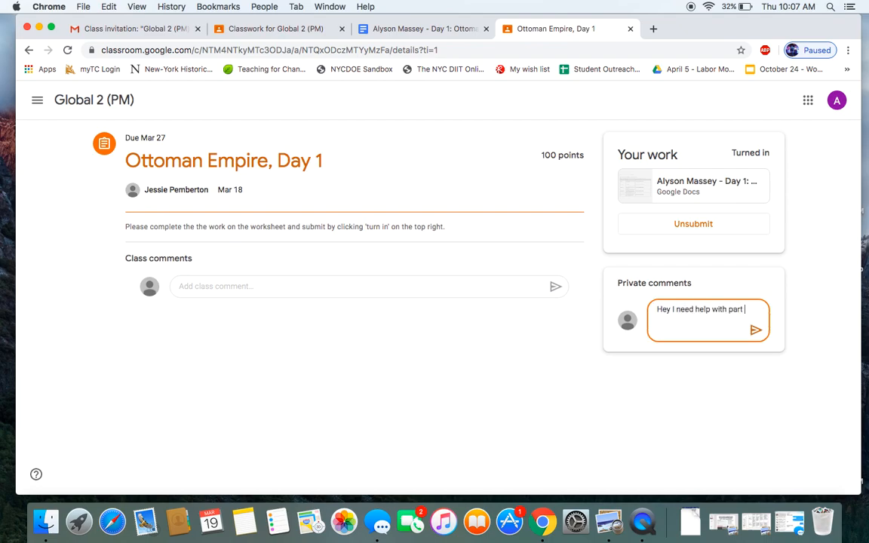
type("2...")
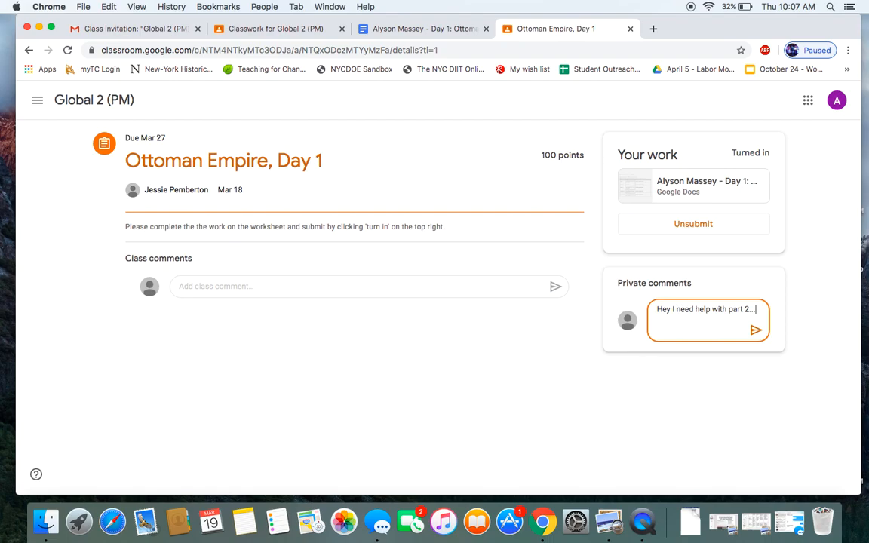
triple_click(706, 310)
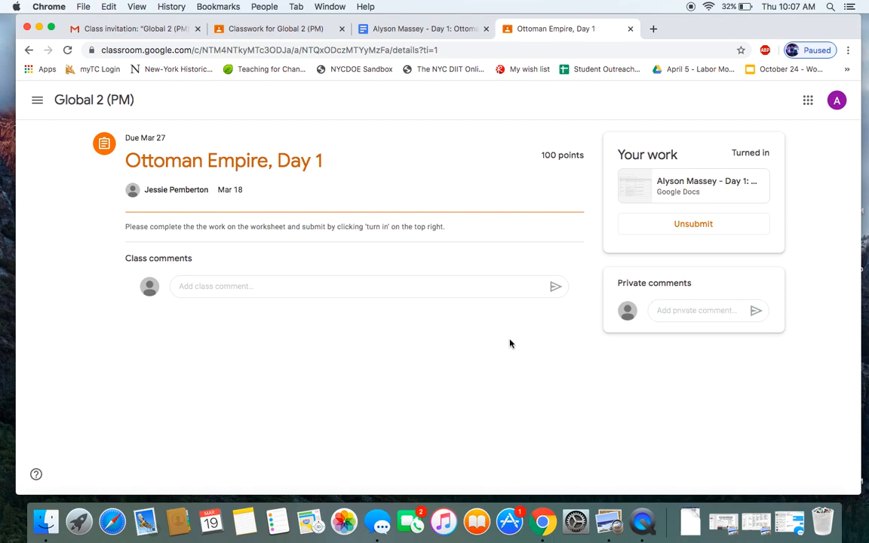
mouse_move(519, 290)
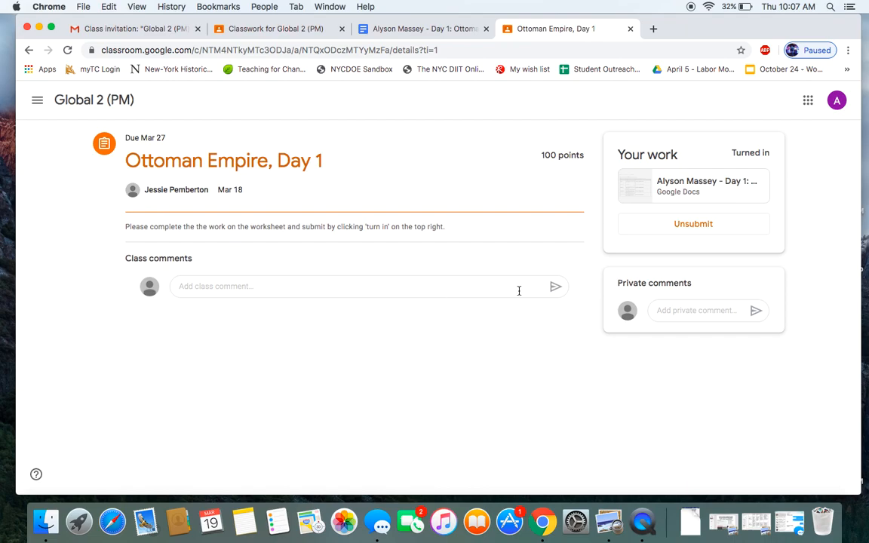